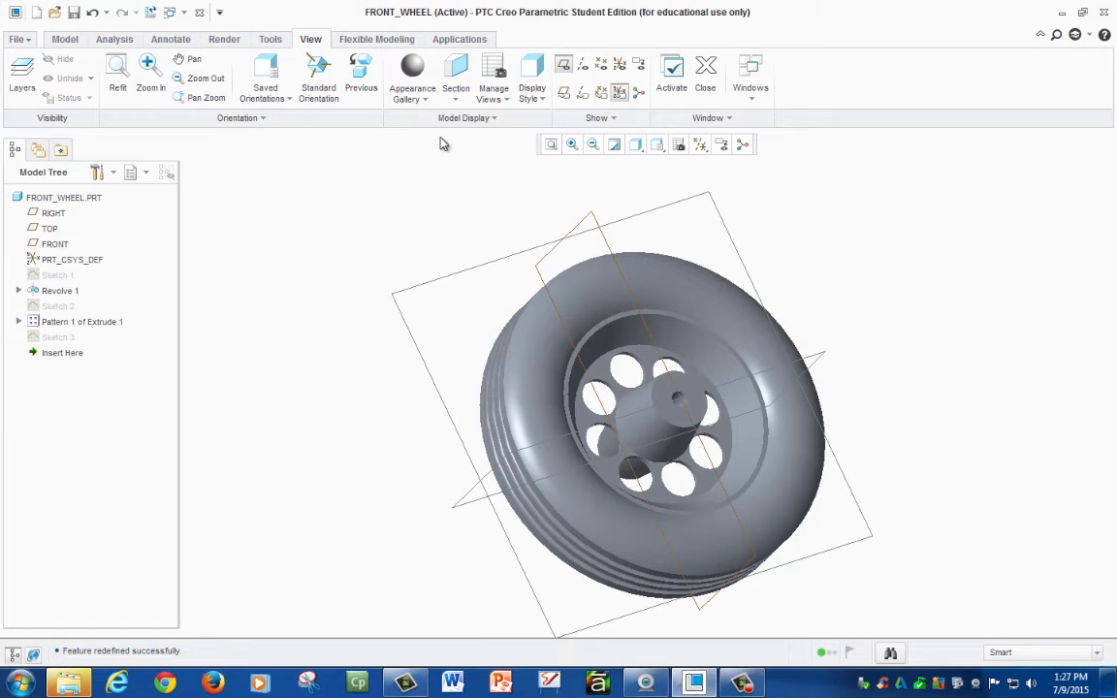
# - Browse the cross-section types in the View ribbon and choose a Planar section
pyautogui.click(456, 99)
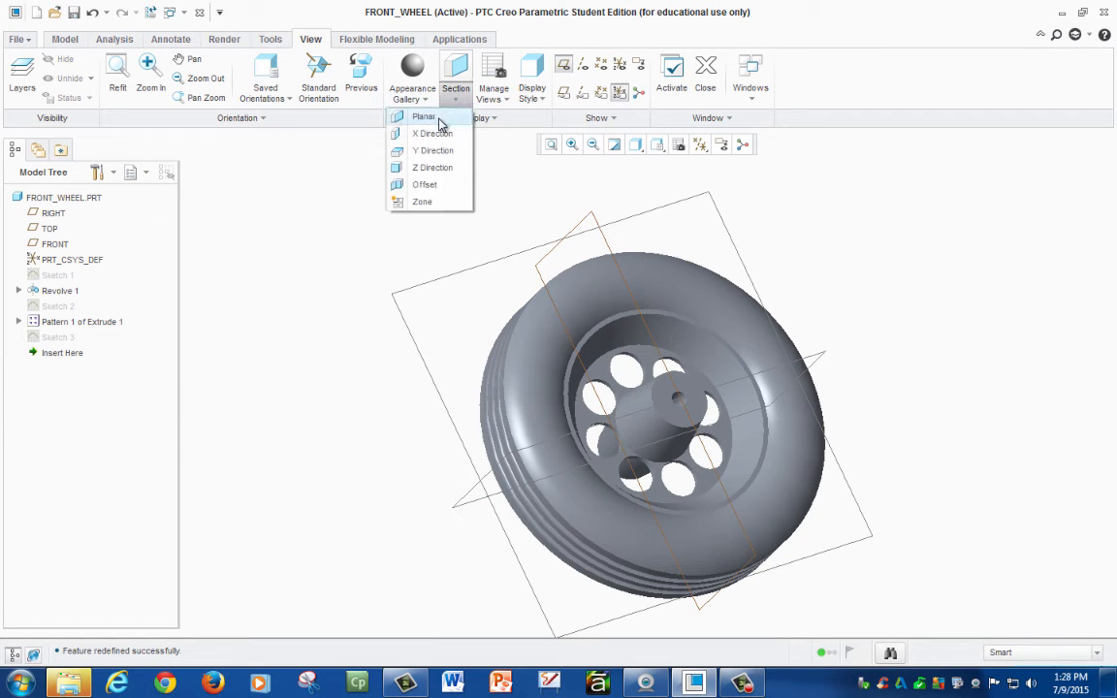
pyautogui.moveTo(423, 117)
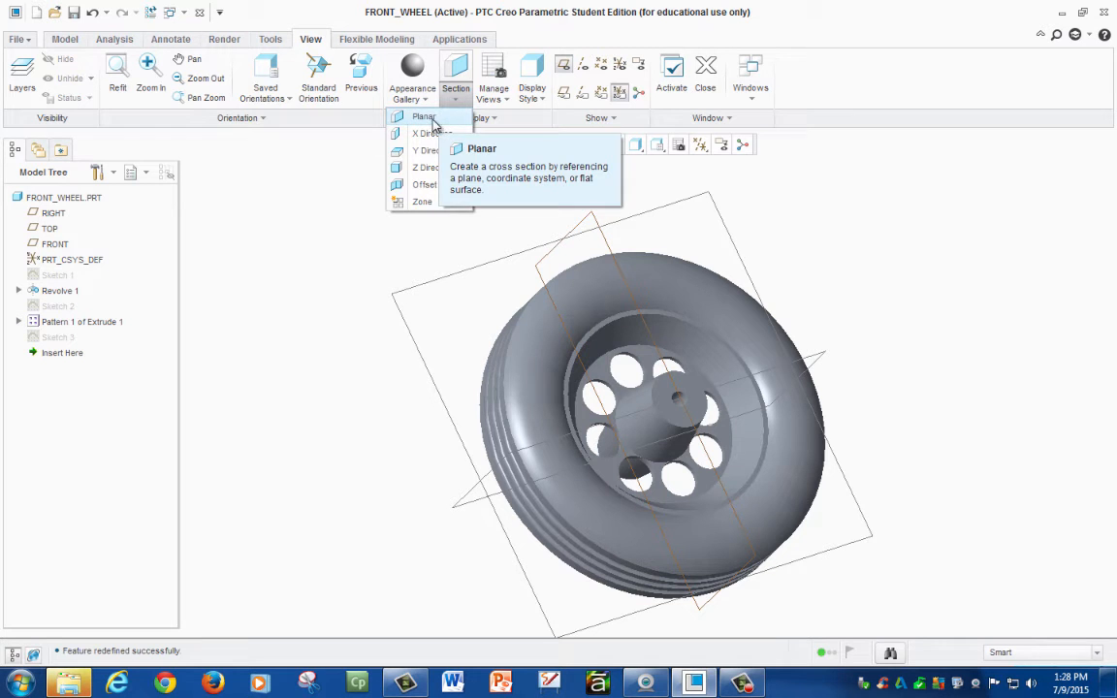
pyautogui.click(422, 116)
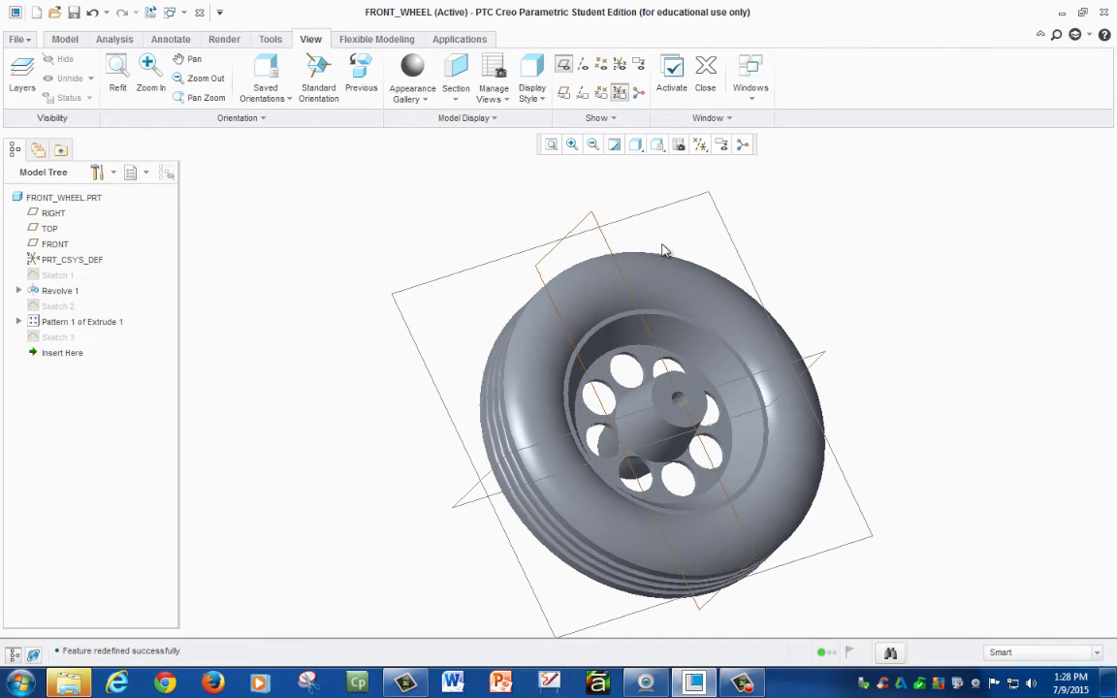
pyautogui.click(456, 74)
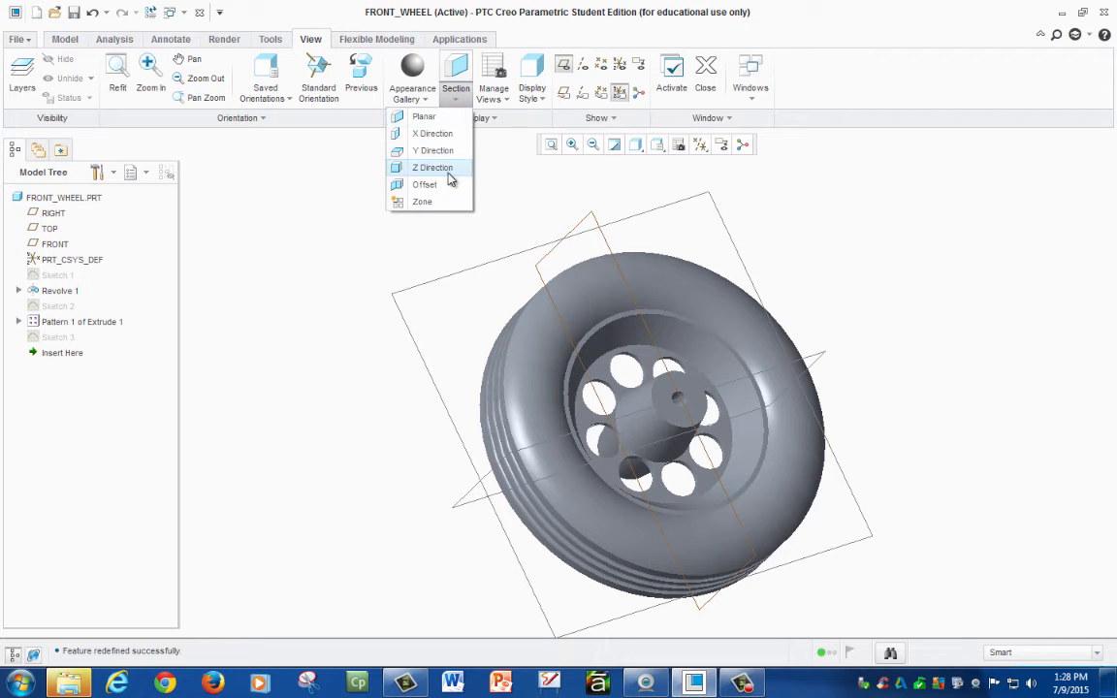
pyautogui.moveTo(424, 184)
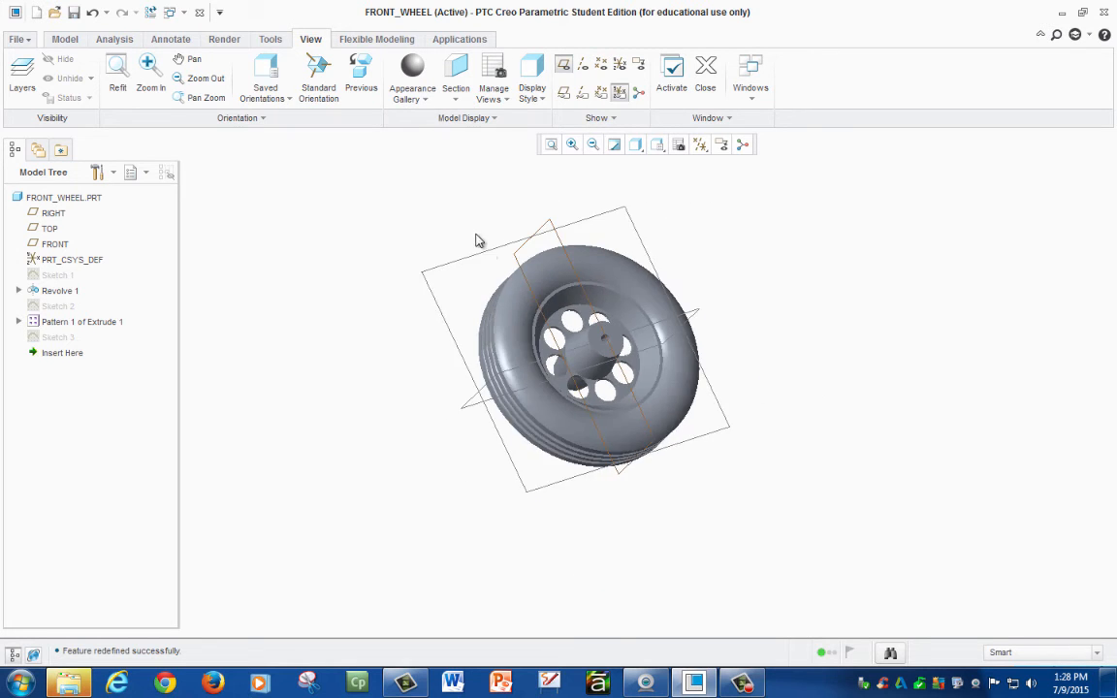
pyautogui.click(456, 73)
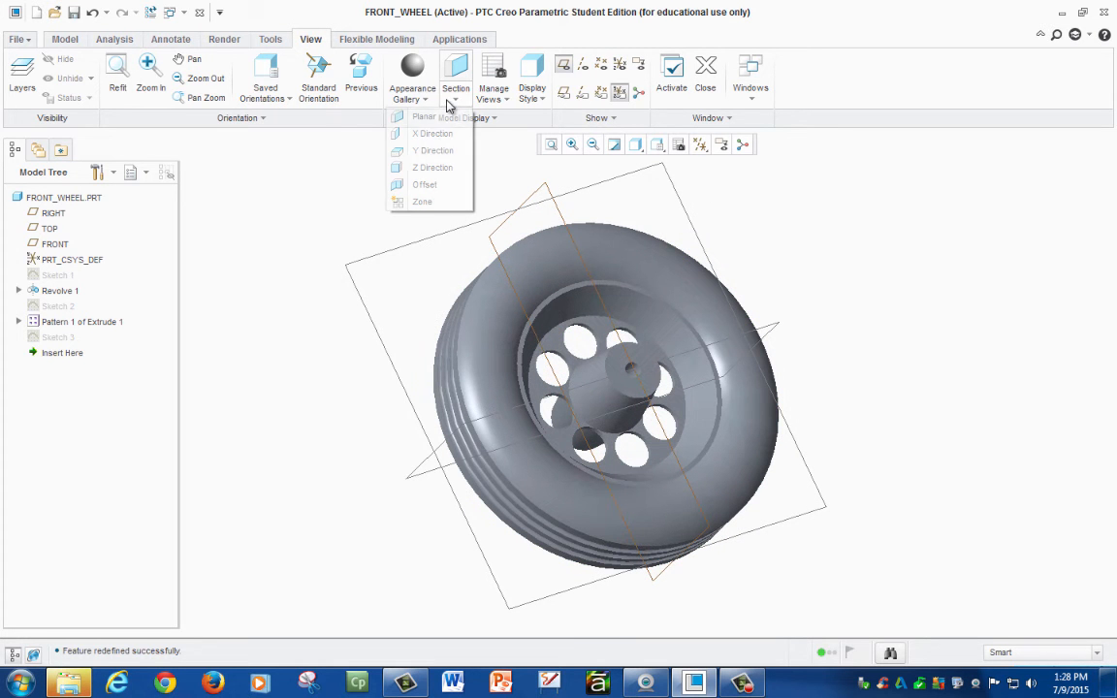
pyautogui.click(423, 116)
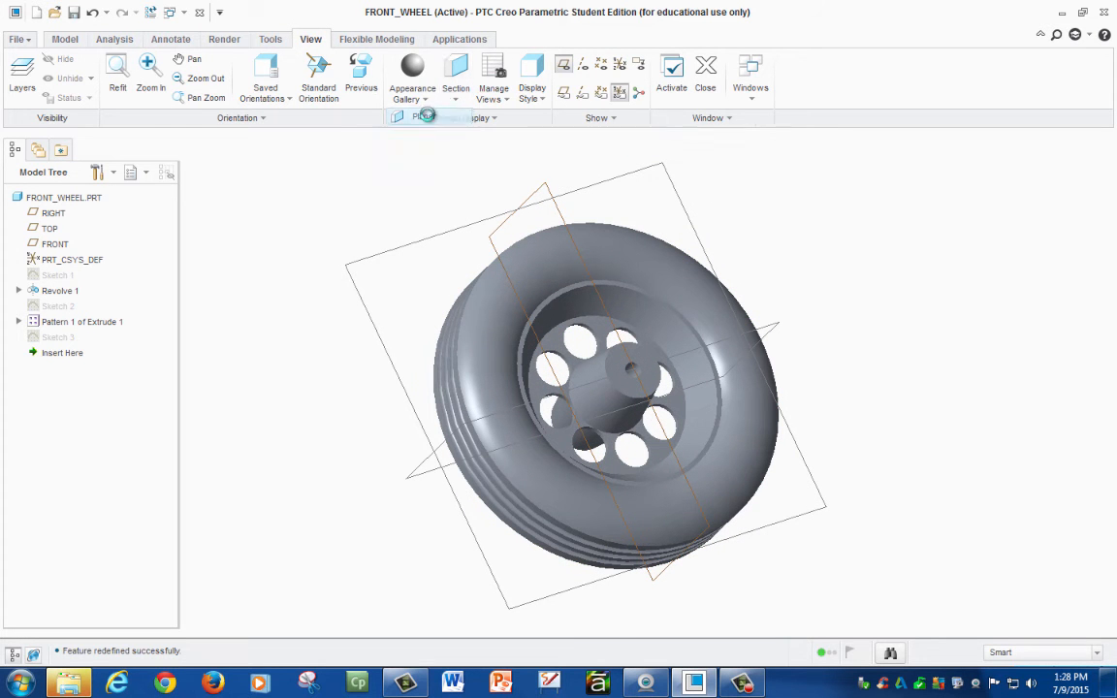
# - Section the wheel through the RIGHT datum plane, inspect the cut face, and confirm XSEC0001
pyautogui.click(456, 74)
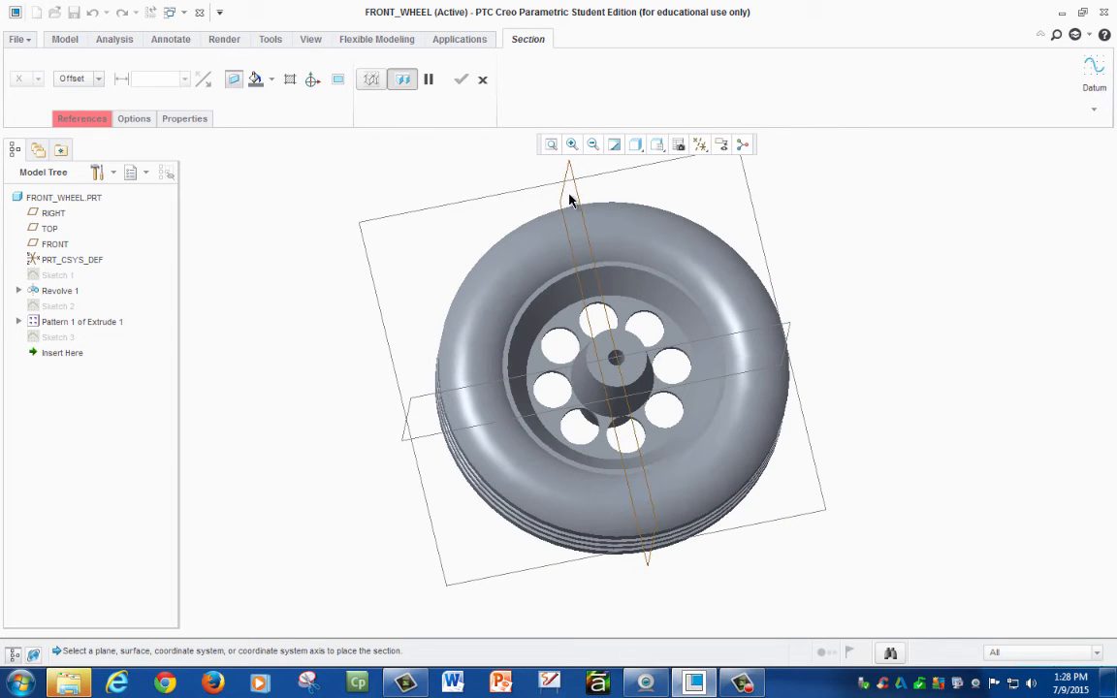
pyautogui.moveTo(547, 248)
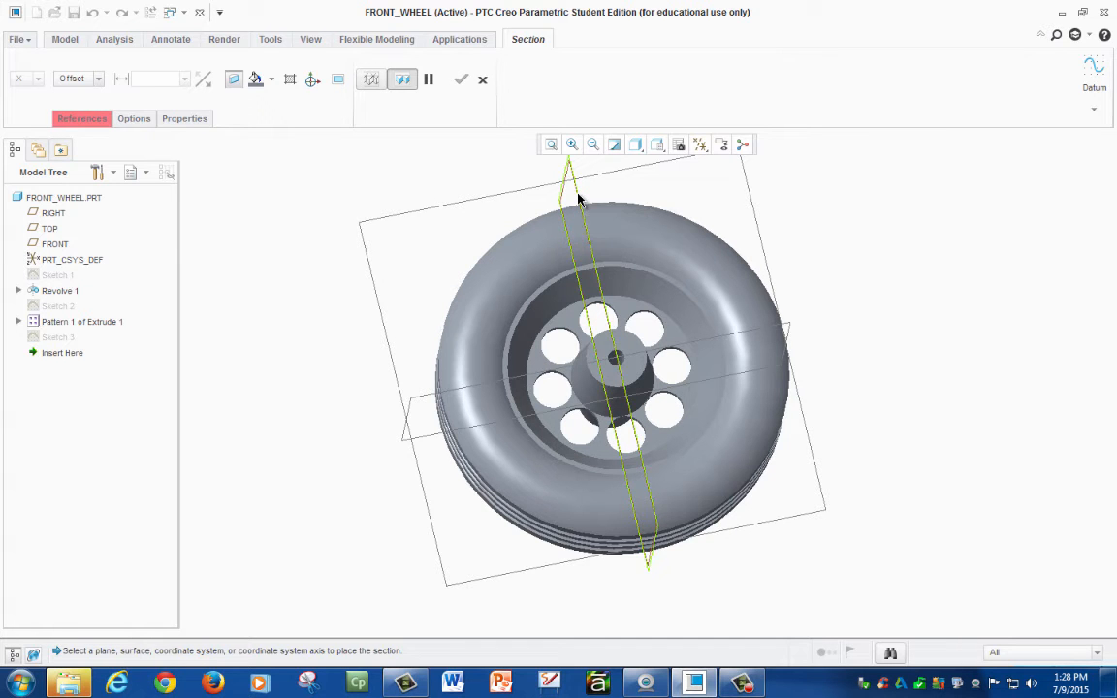
pyautogui.click(54, 211)
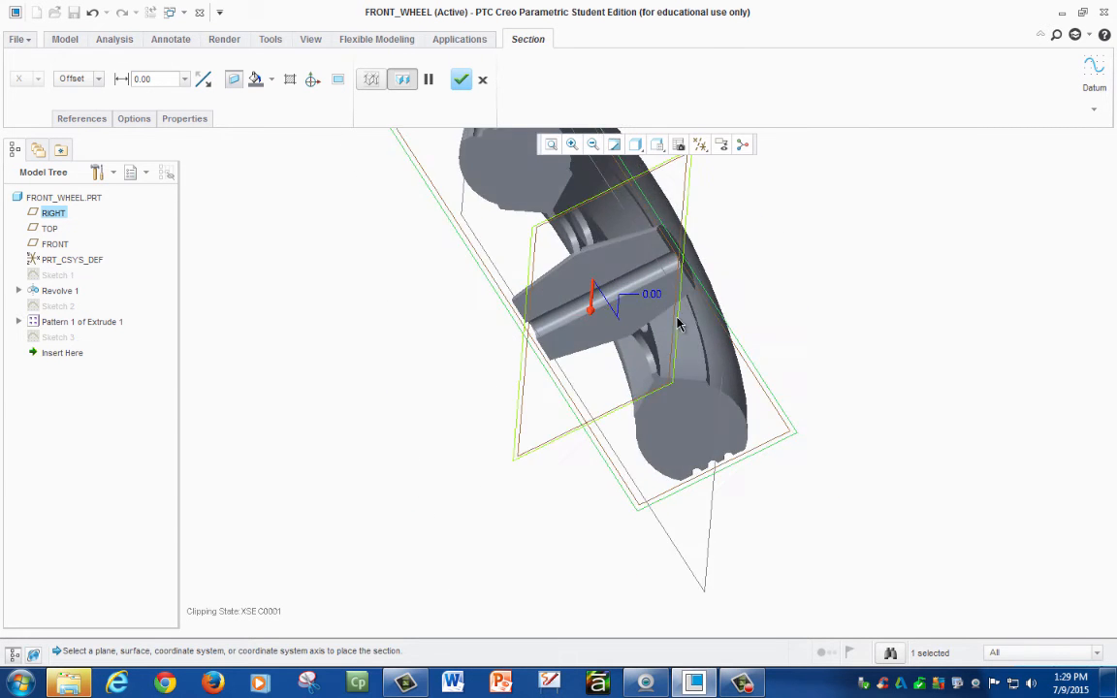
pyautogui.moveTo(659, 330); pyautogui.dragTo(659, 349)
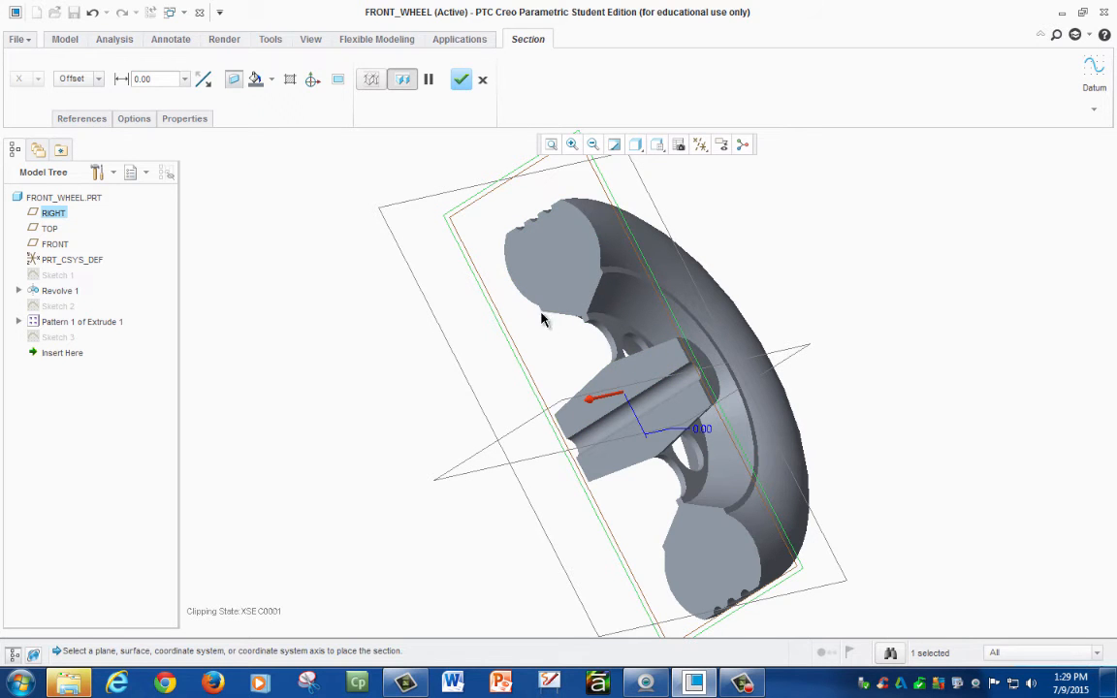
pyautogui.moveTo(567, 438)
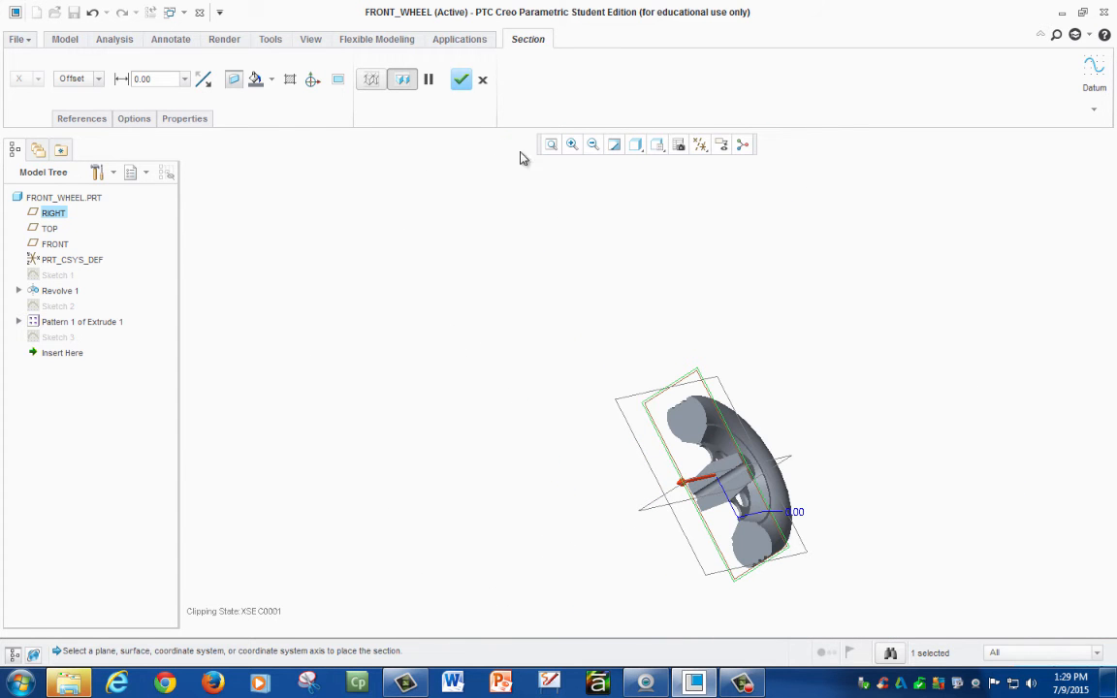
pyautogui.click(462, 79)
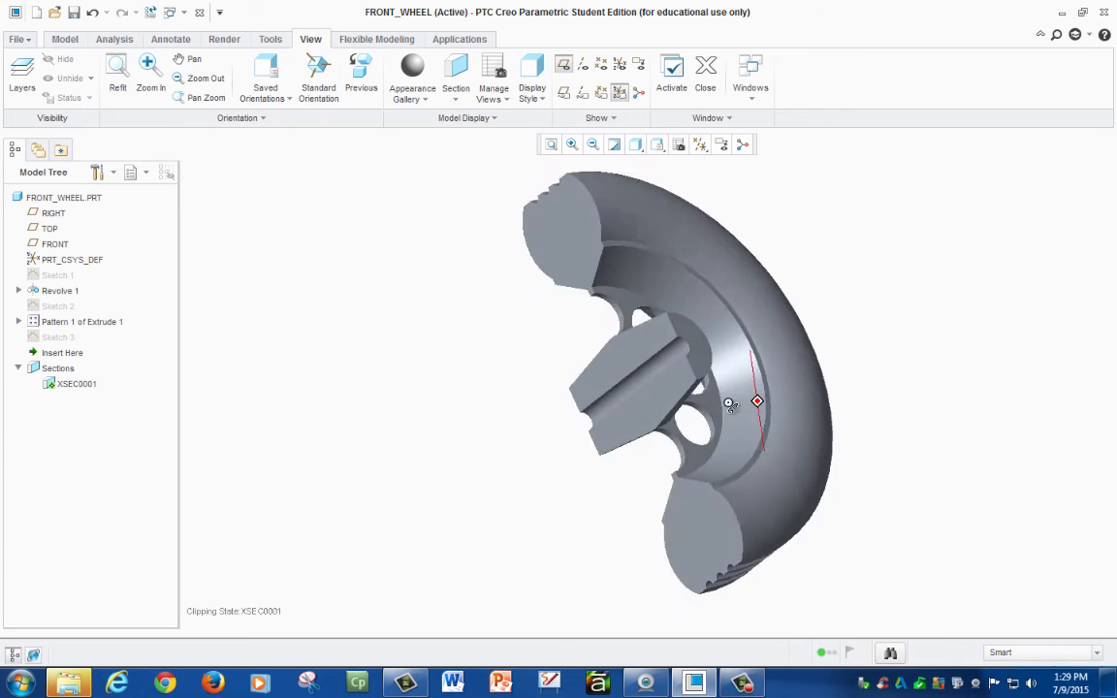
# - Delete section XSEC0001 from the Model Tree so the whole wheel shows again
pyautogui.click(454, 98)
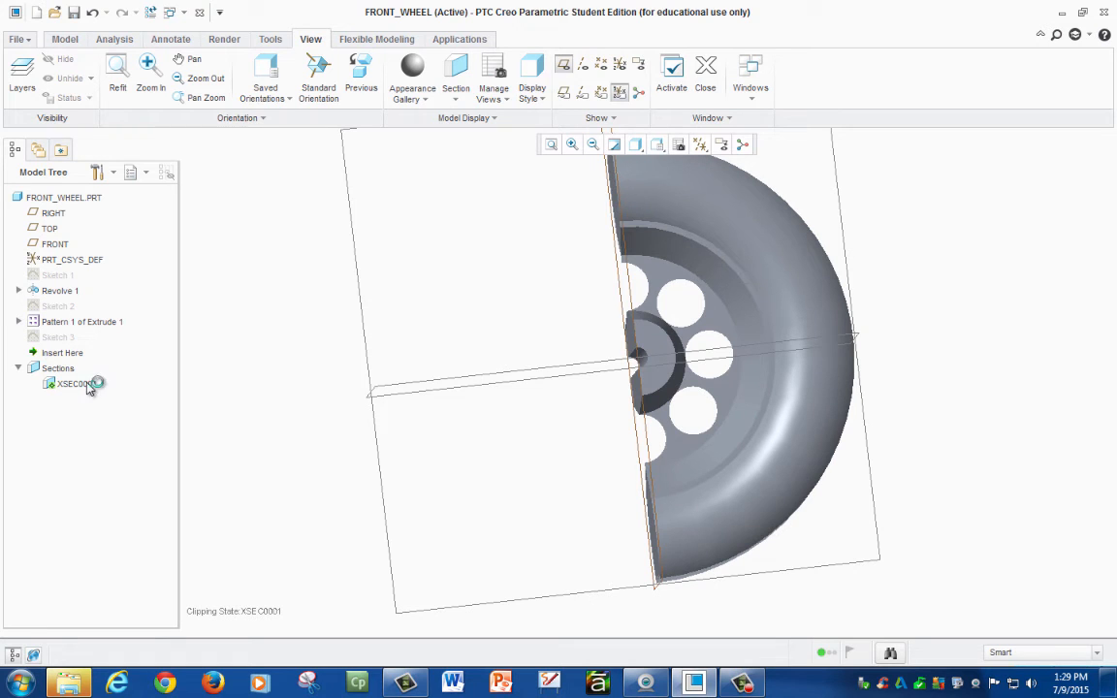
pyautogui.rightClick(74, 384)
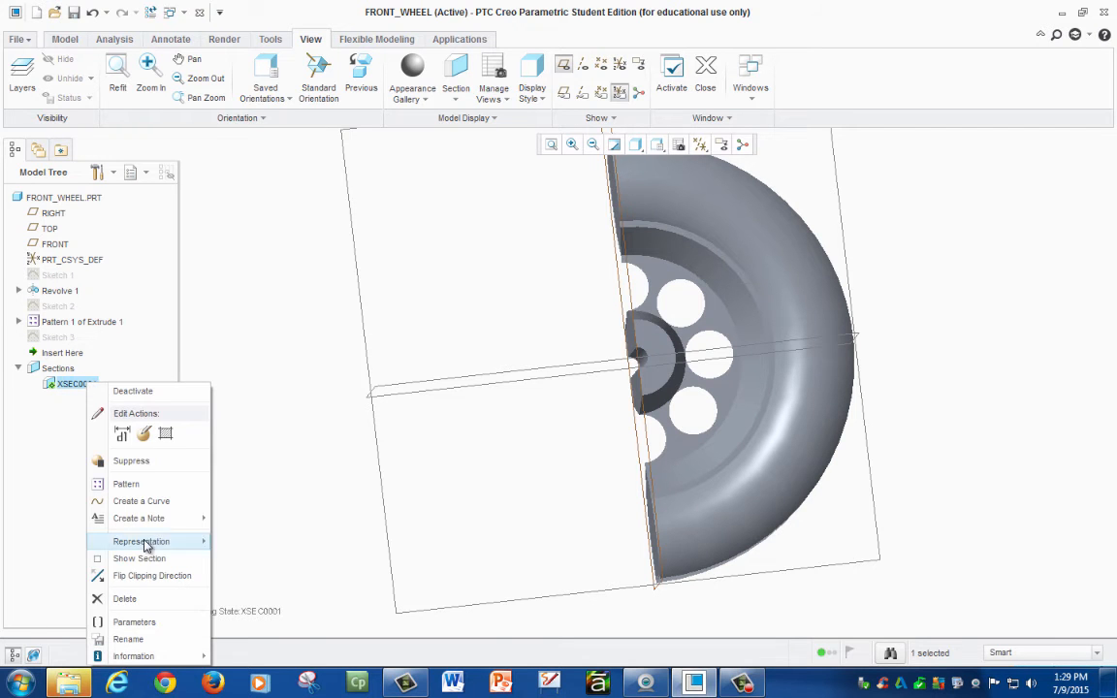
pyautogui.click(124, 598)
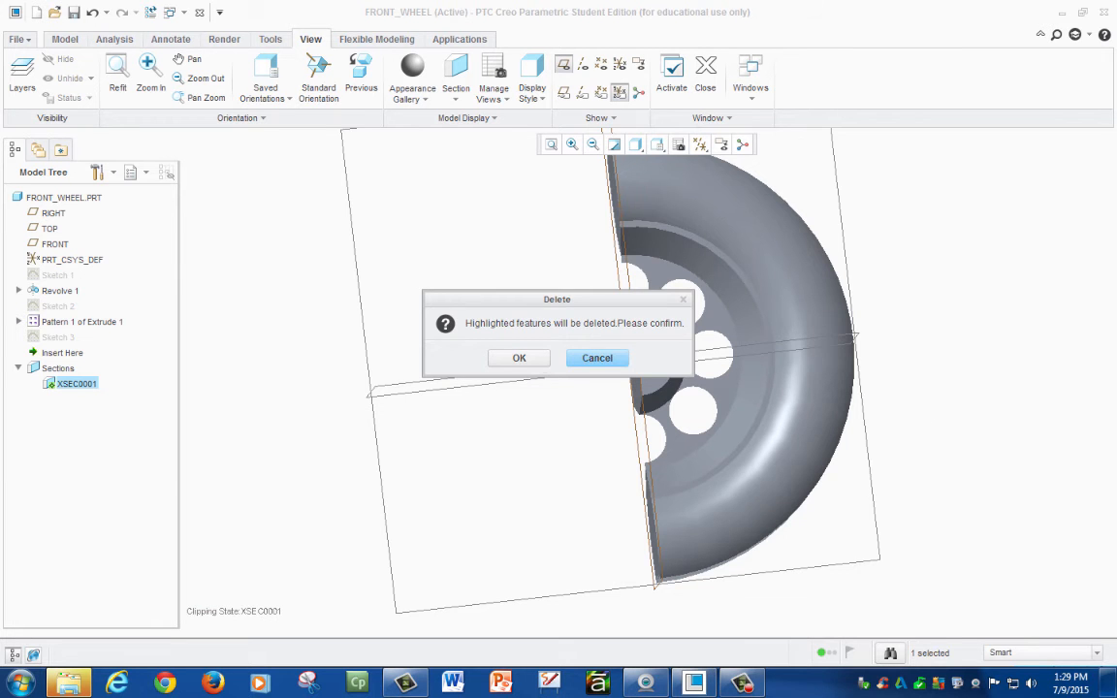
pyautogui.click(520, 357)
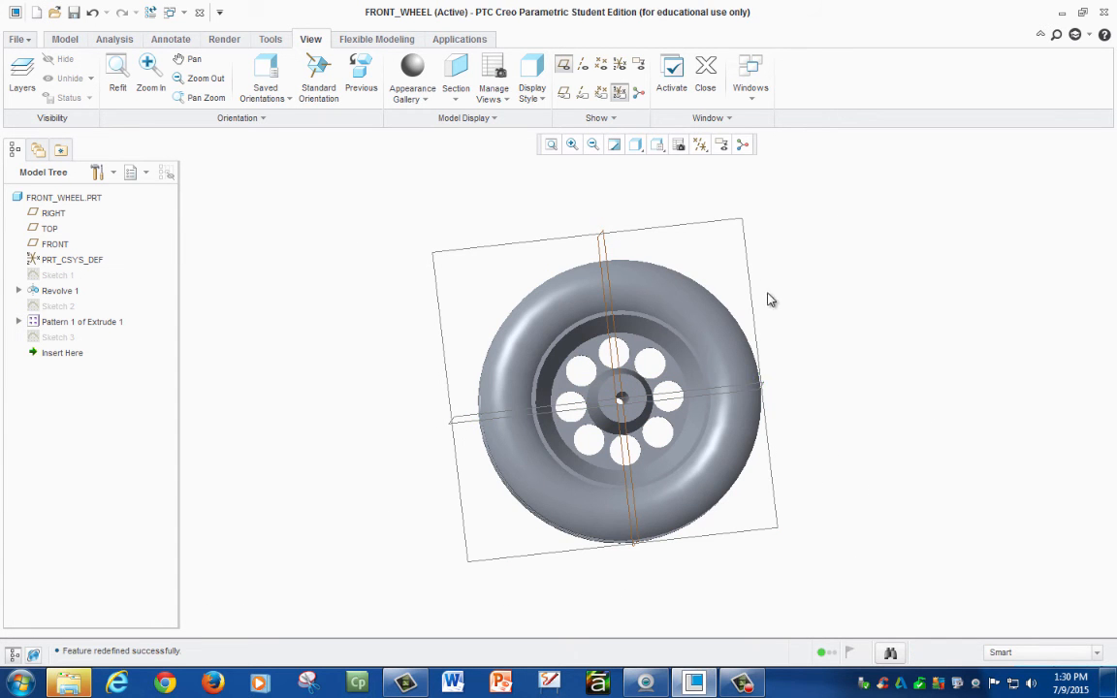
pyautogui.moveTo(644, 365)
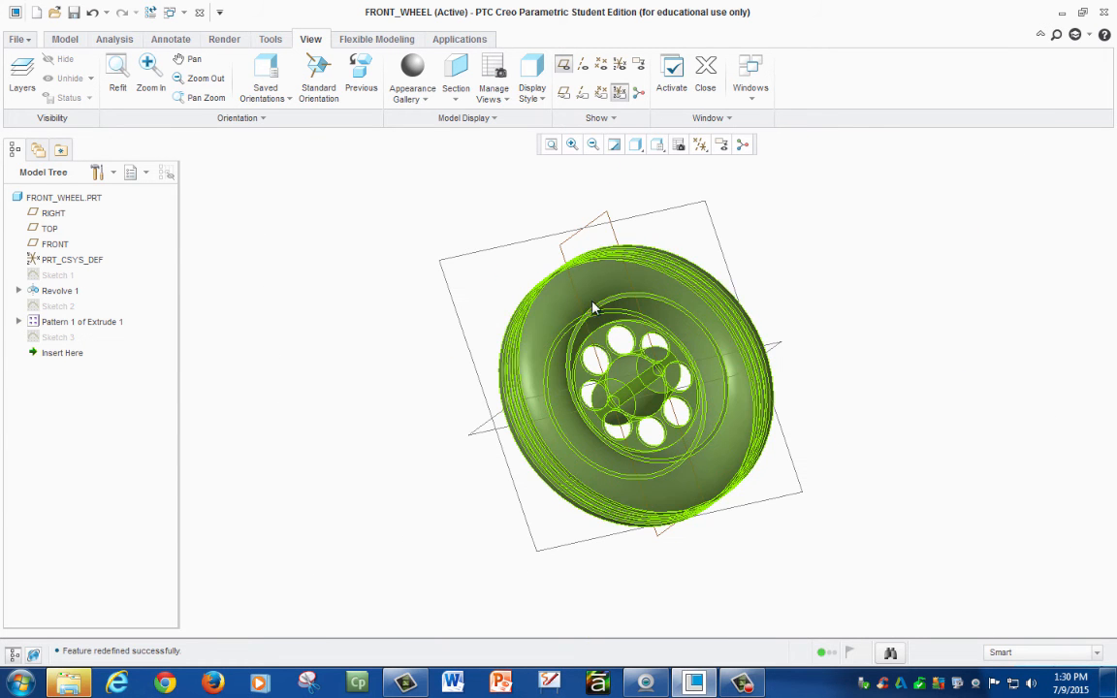
pyautogui.click(456, 77)
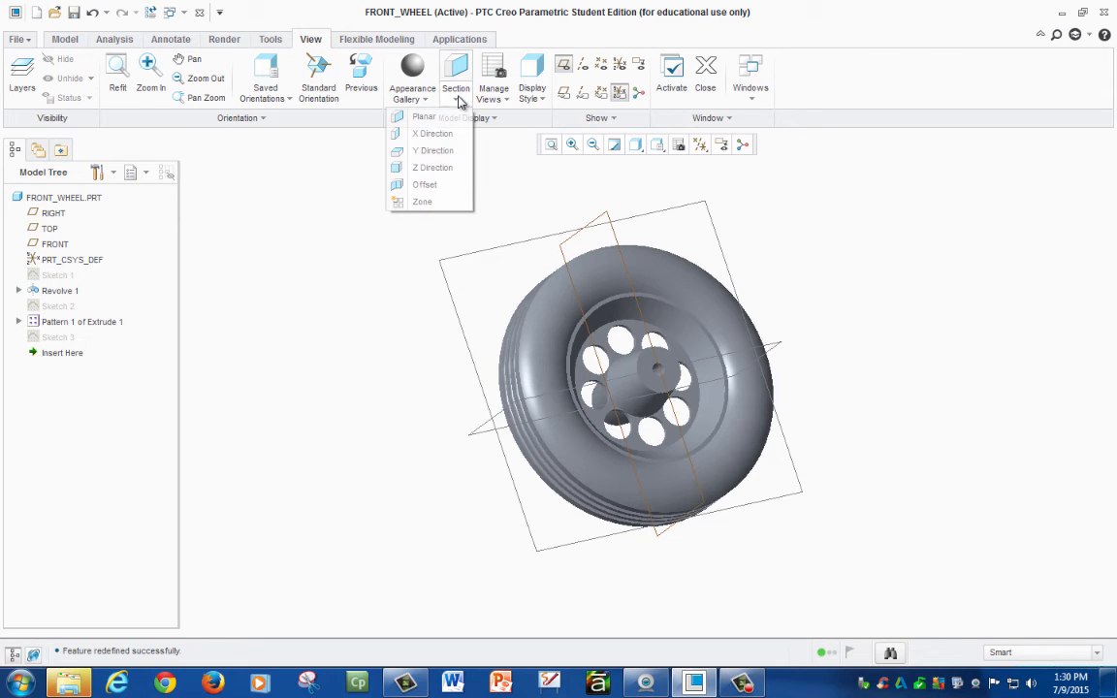
# - Start Sketch 4 on the FRONT datum plane with RIGHT as Top reference
pyautogui.click(648, 192)
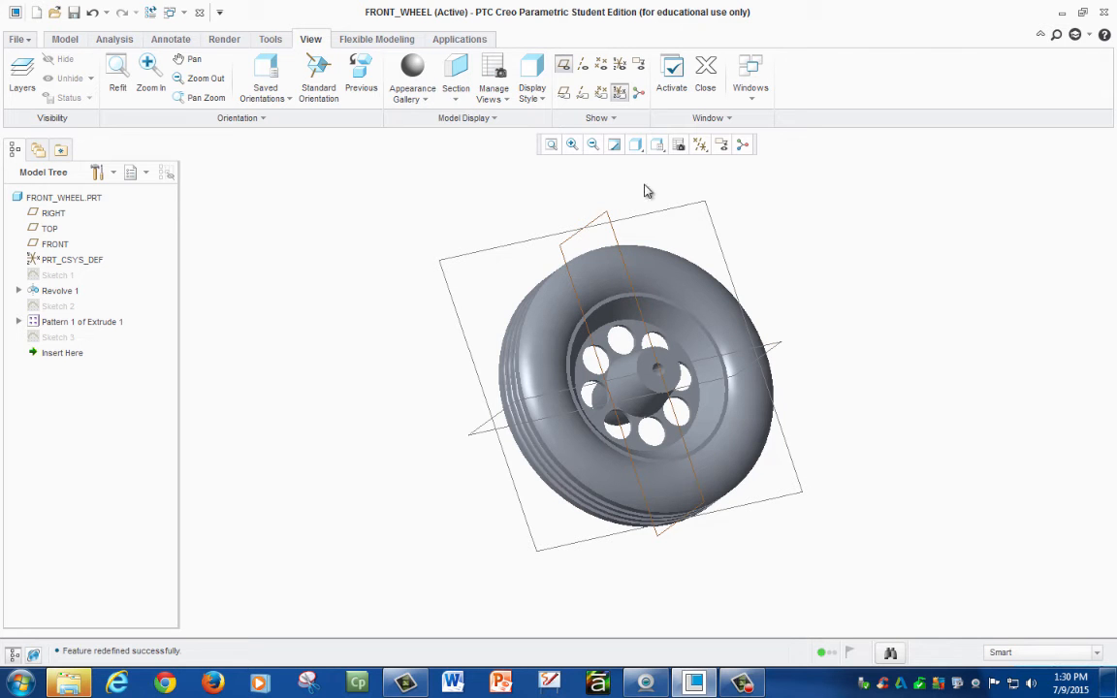
pyautogui.click(66, 39)
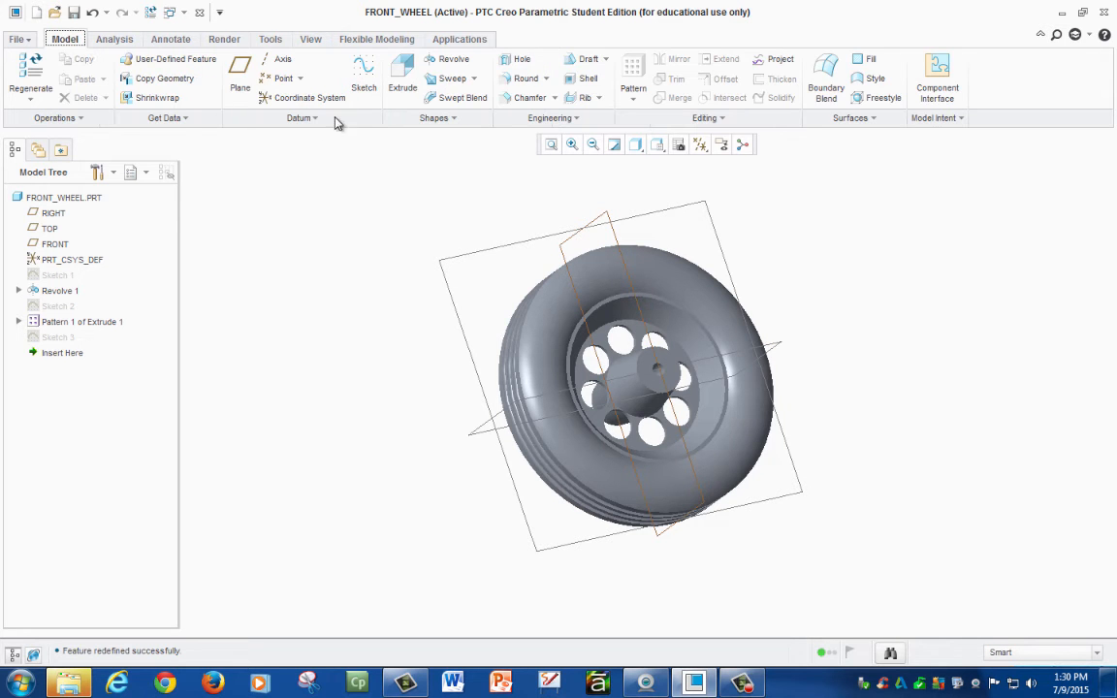
pyautogui.click(365, 73)
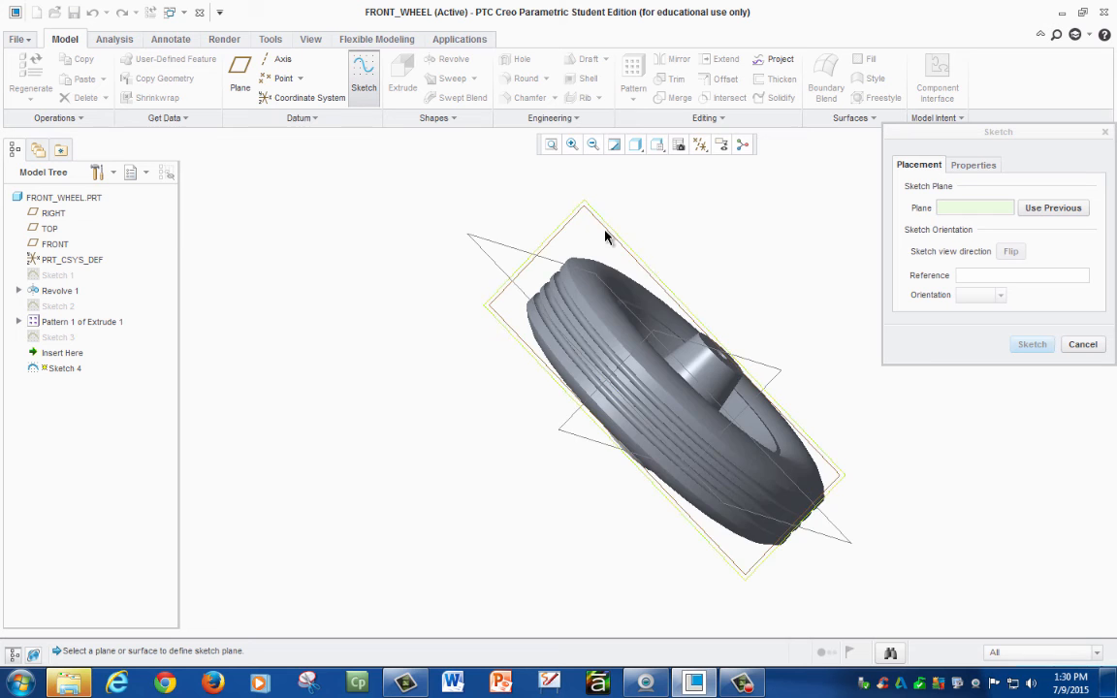
pyautogui.moveTo(605, 237); pyautogui.dragTo(656, 391)
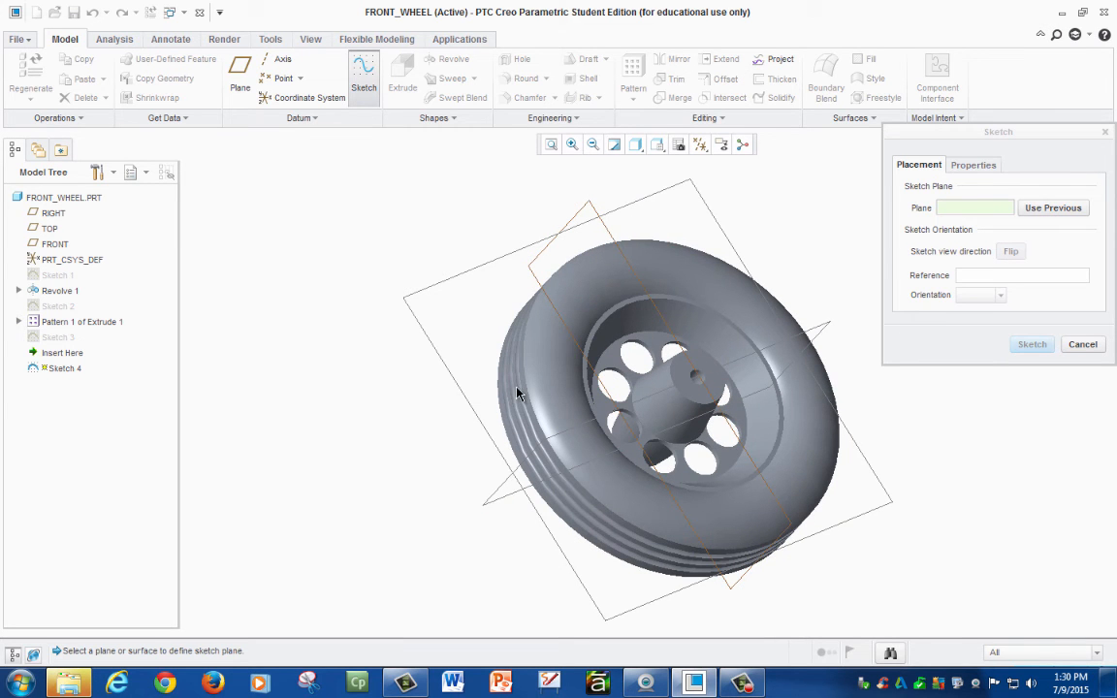
pyautogui.moveTo(533, 483)
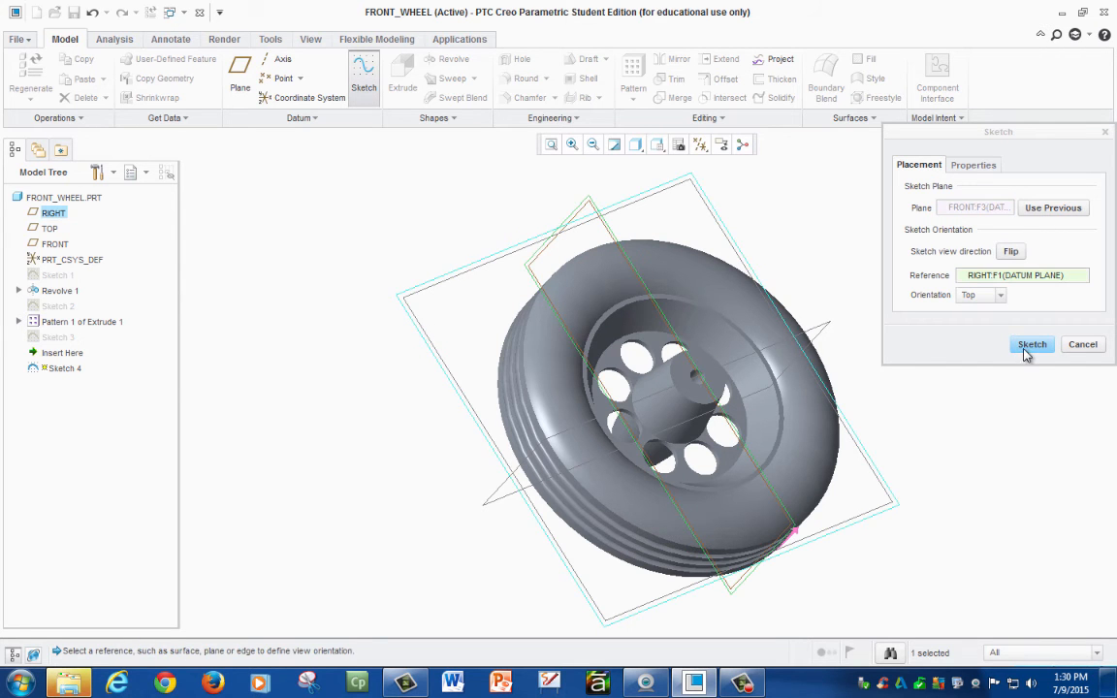
pyautogui.click(1032, 345)
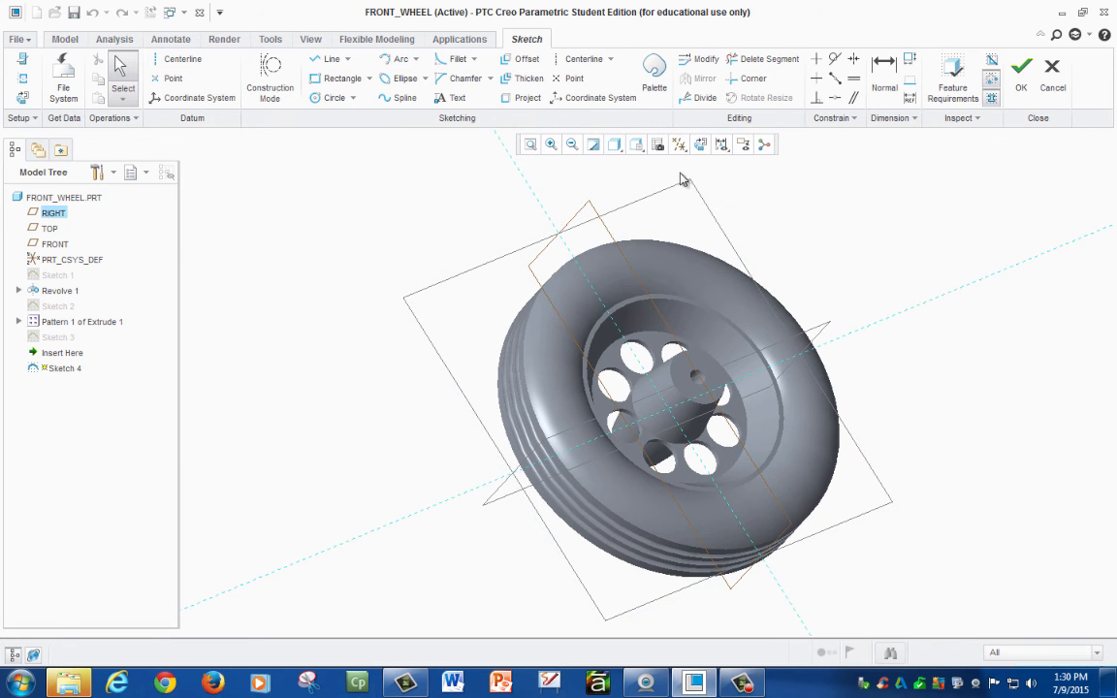
# - Face the sketch plane head-on and draw lines from the wheel centre along the axes
pyautogui.click(700, 143)
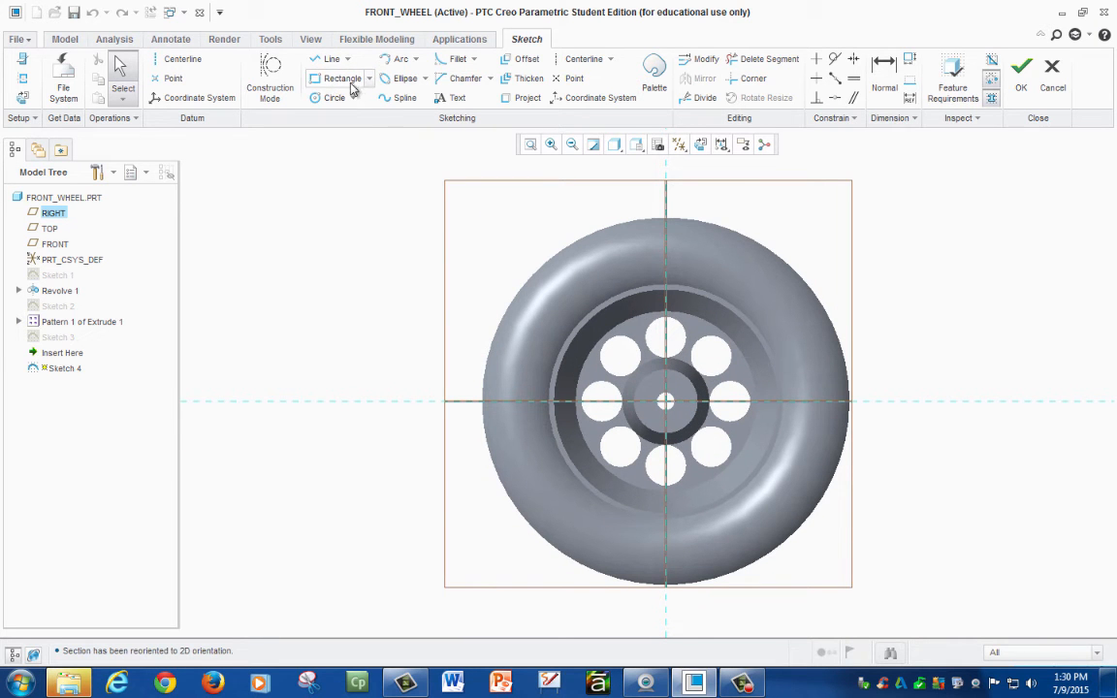
pyautogui.moveTo(401, 101)
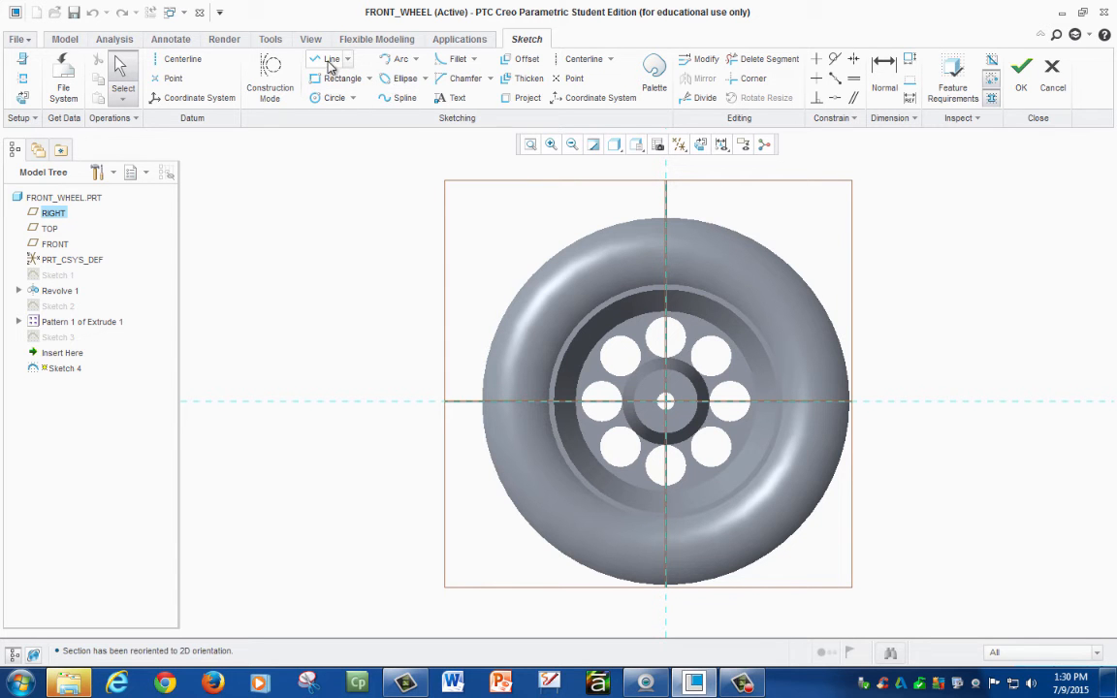
pyautogui.click(332, 58)
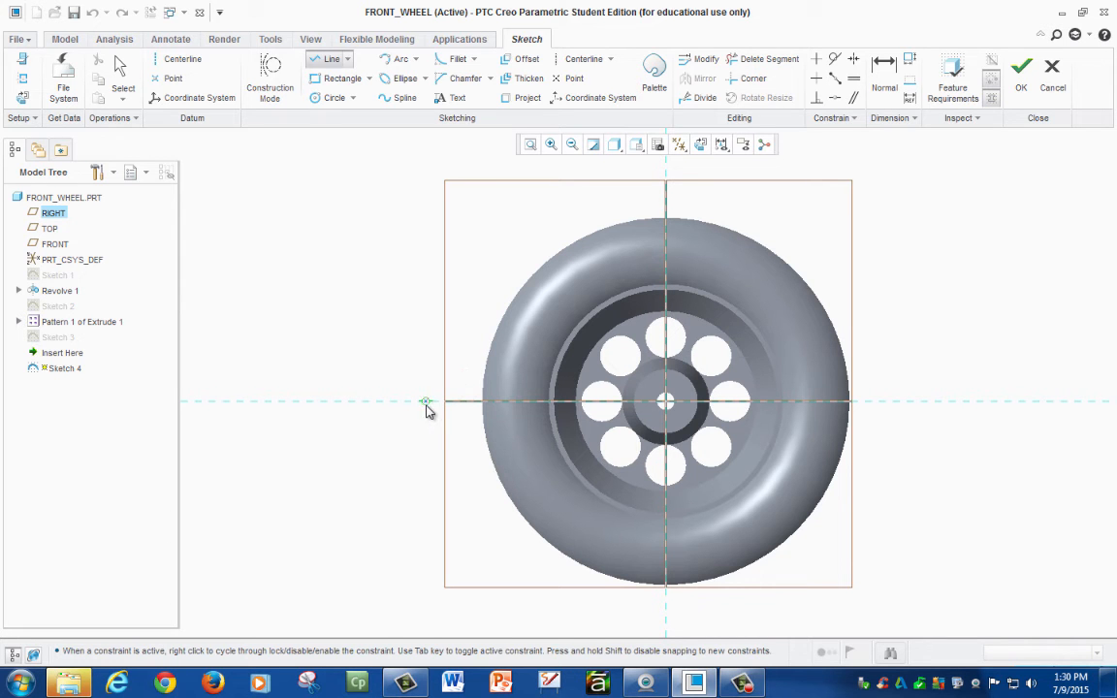
pyautogui.moveTo(464, 405)
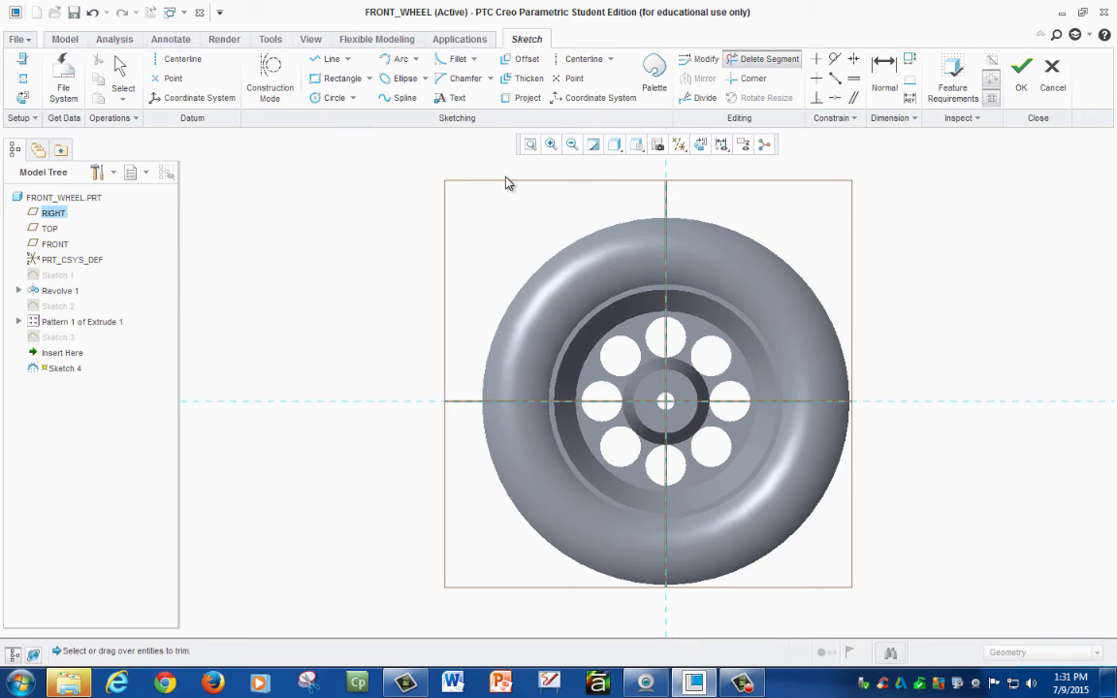
pyautogui.click(330, 58)
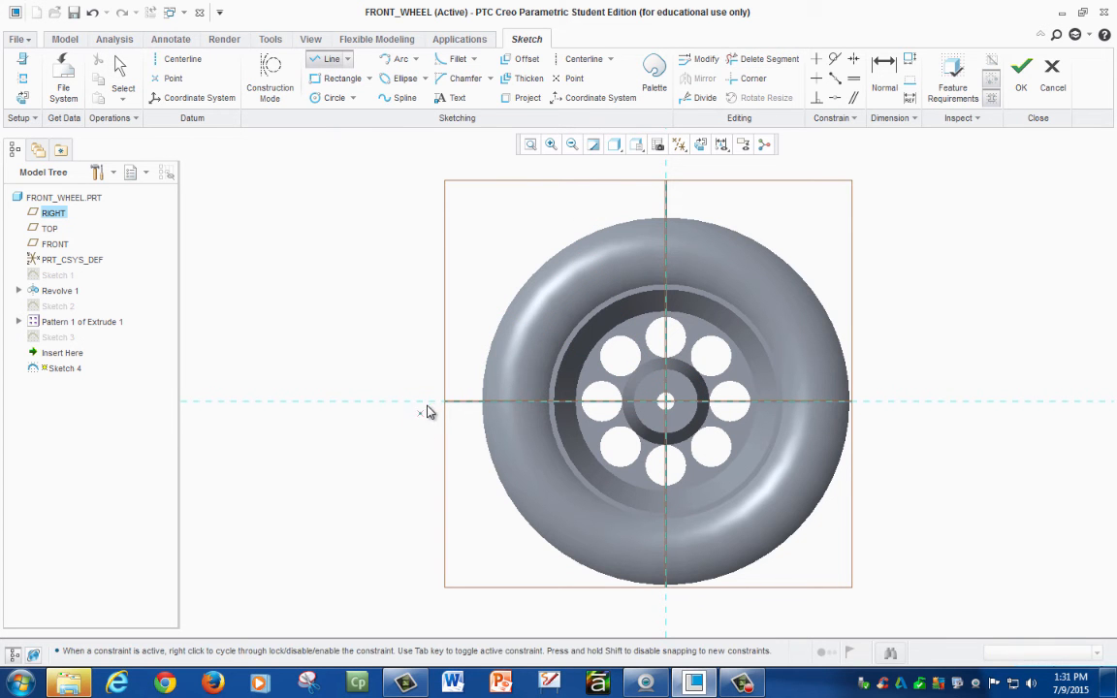
pyautogui.moveTo(689, 182)
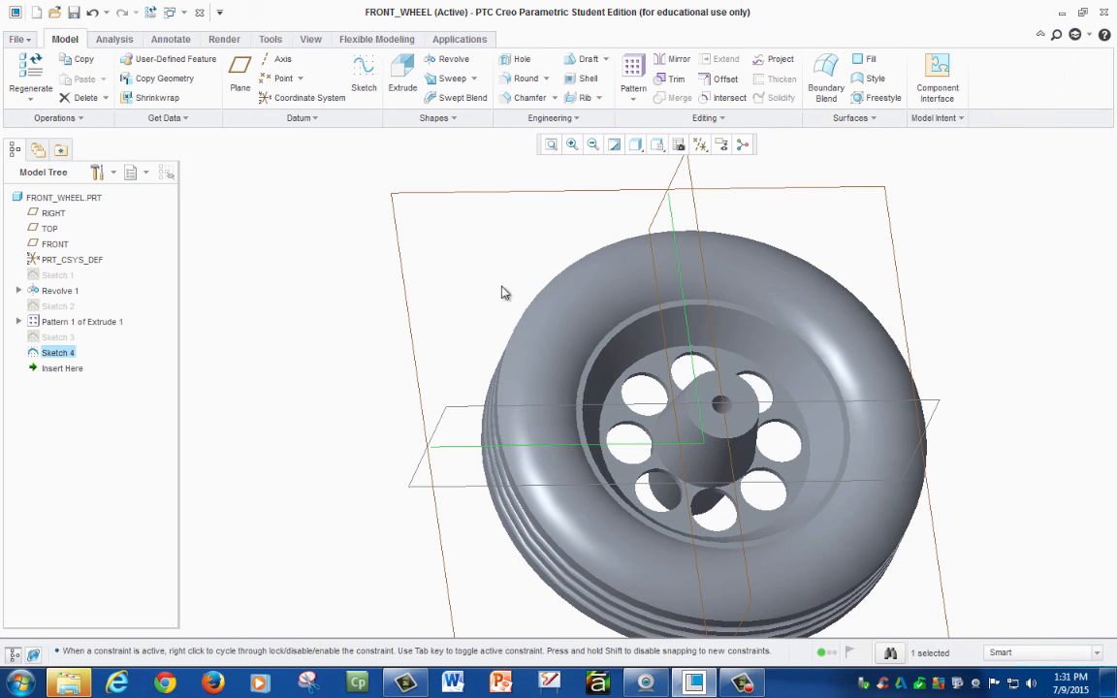
# - Create an Offset section from Sketch 4 and orbit to check the removed quarter
pyautogui.click(311, 39)
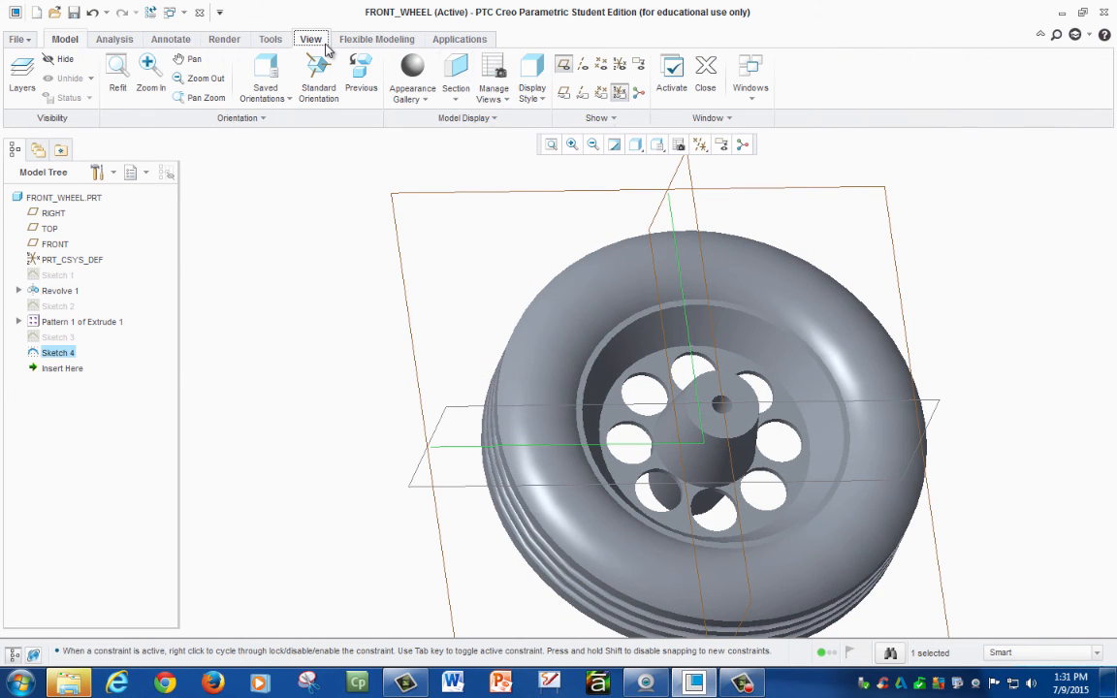
pyautogui.click(456, 97)
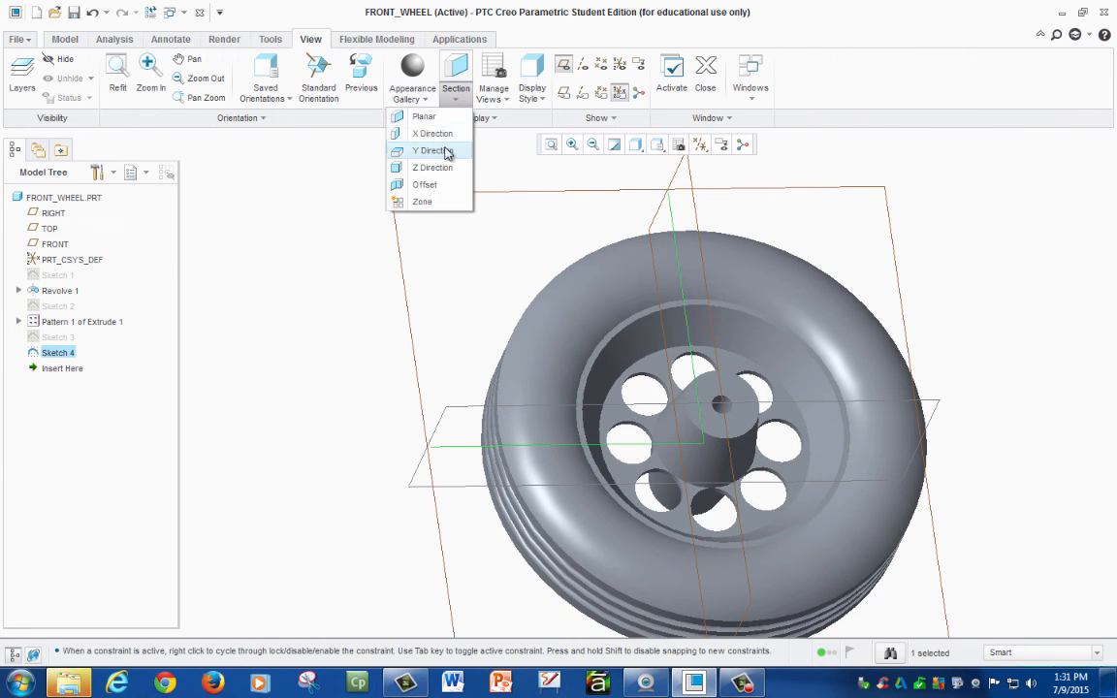
pyautogui.moveTo(424, 184)
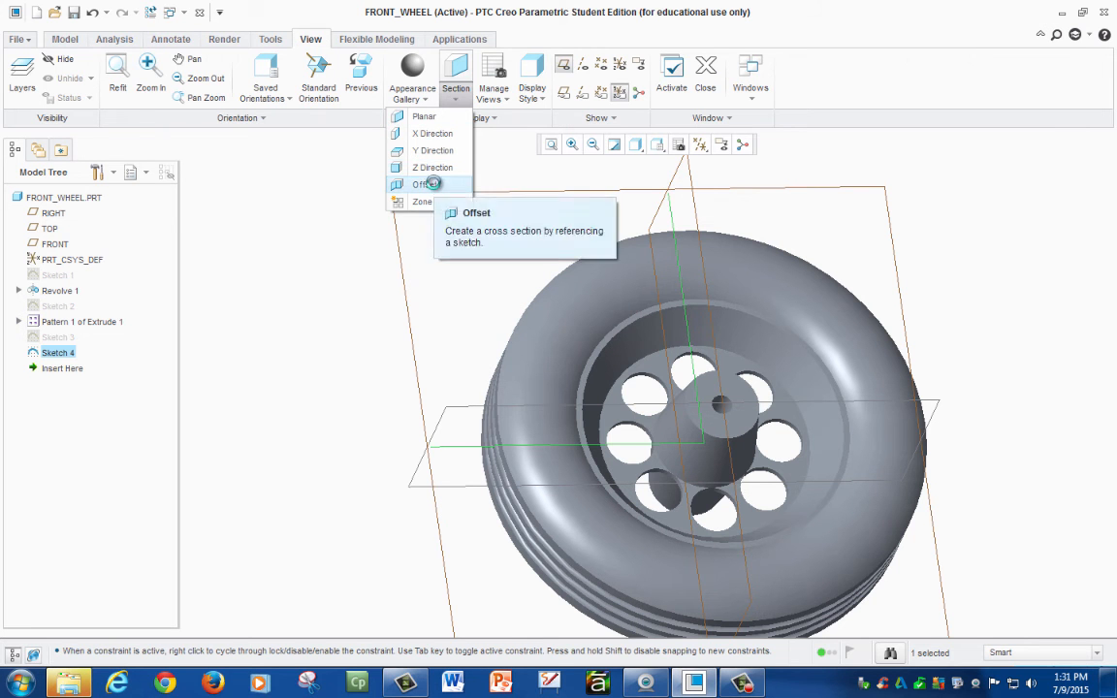
pyautogui.click(423, 184)
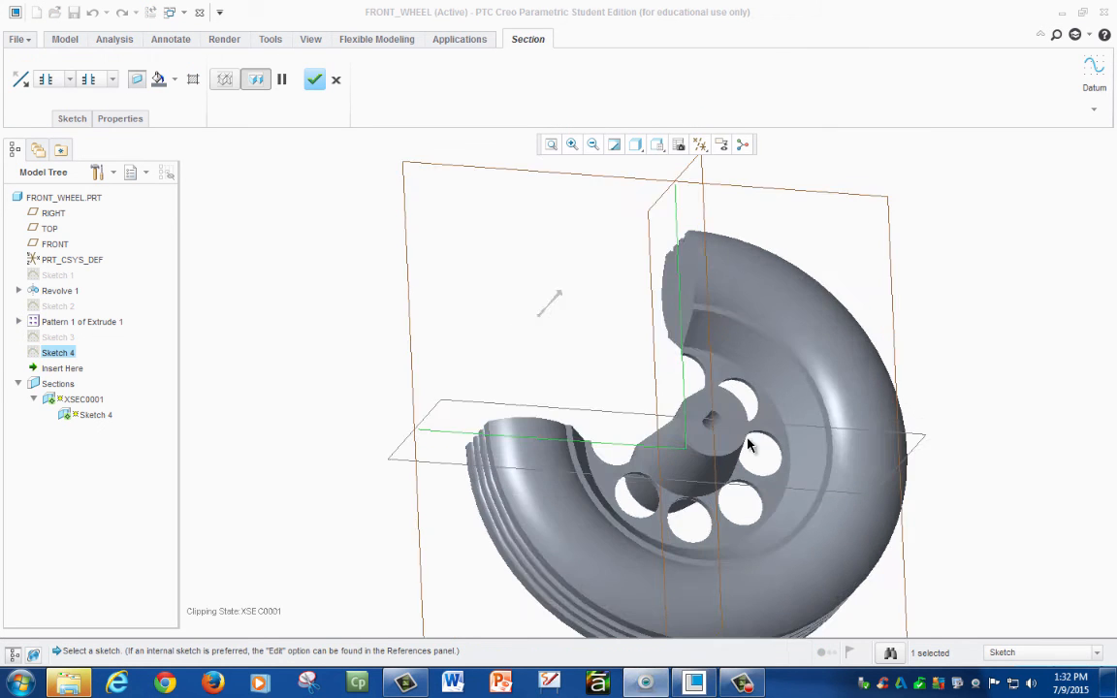
pyautogui.moveTo(747, 444); pyautogui.dragTo(745, 541)
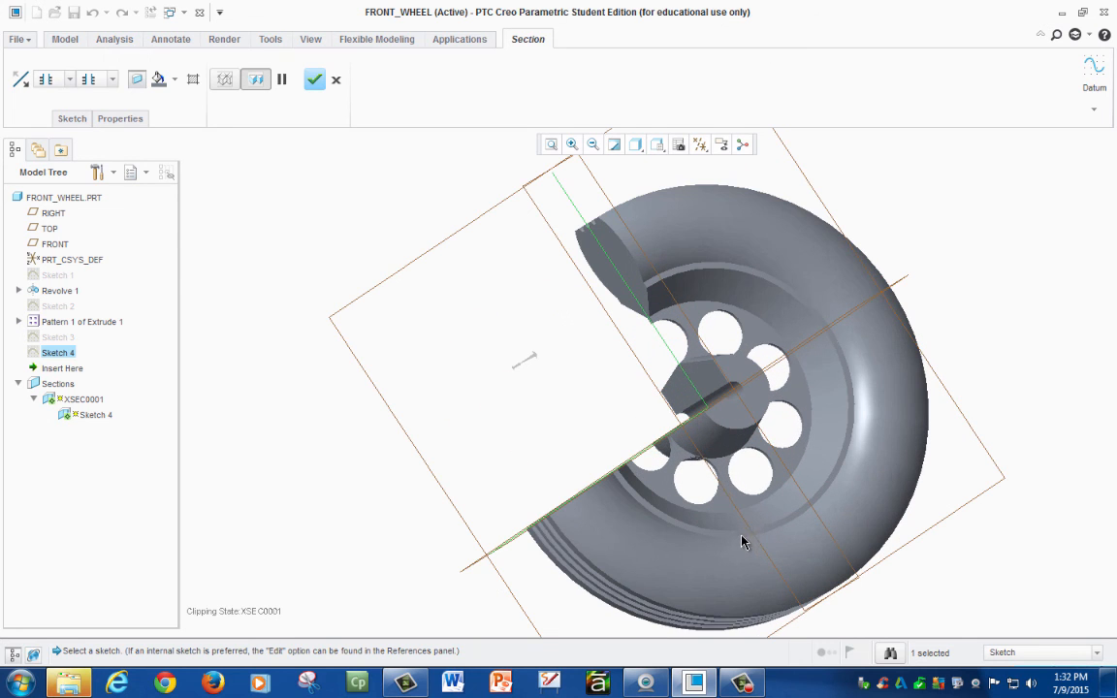
pyautogui.moveTo(527, 388)
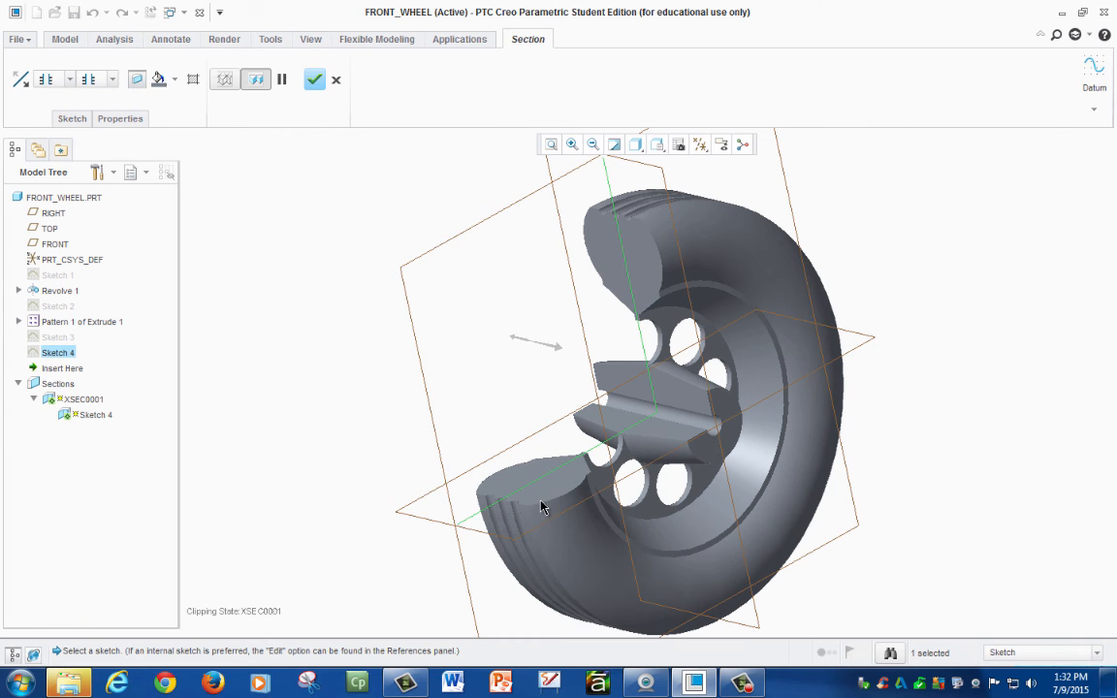
pyautogui.moveTo(599, 241)
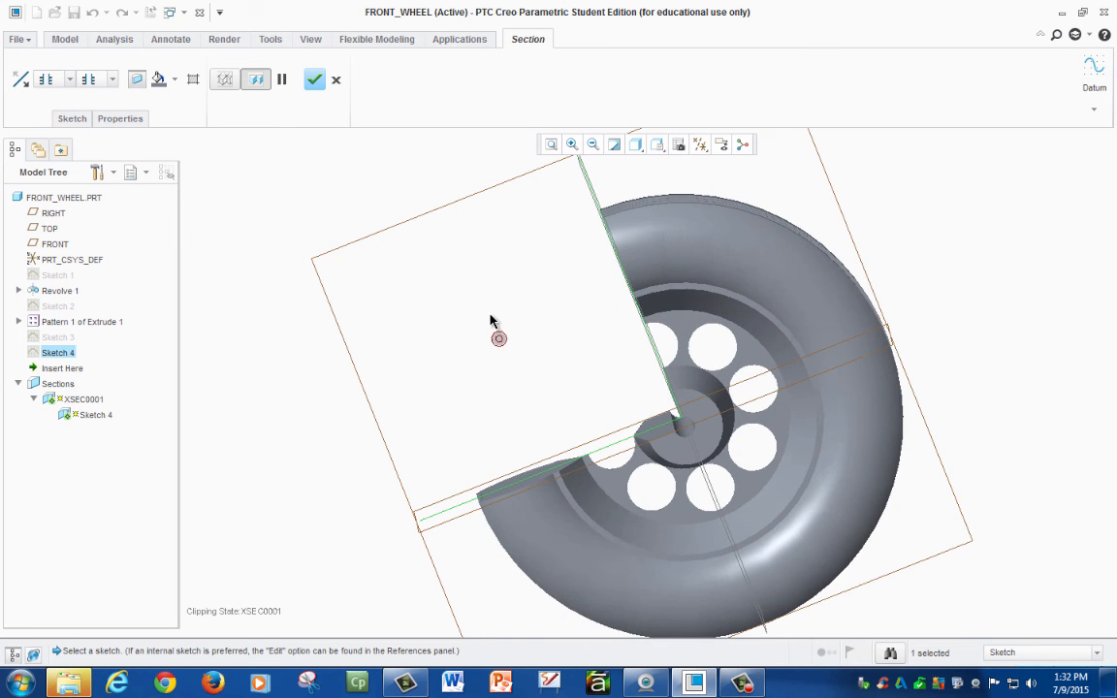
pyautogui.moveTo(365, 272)
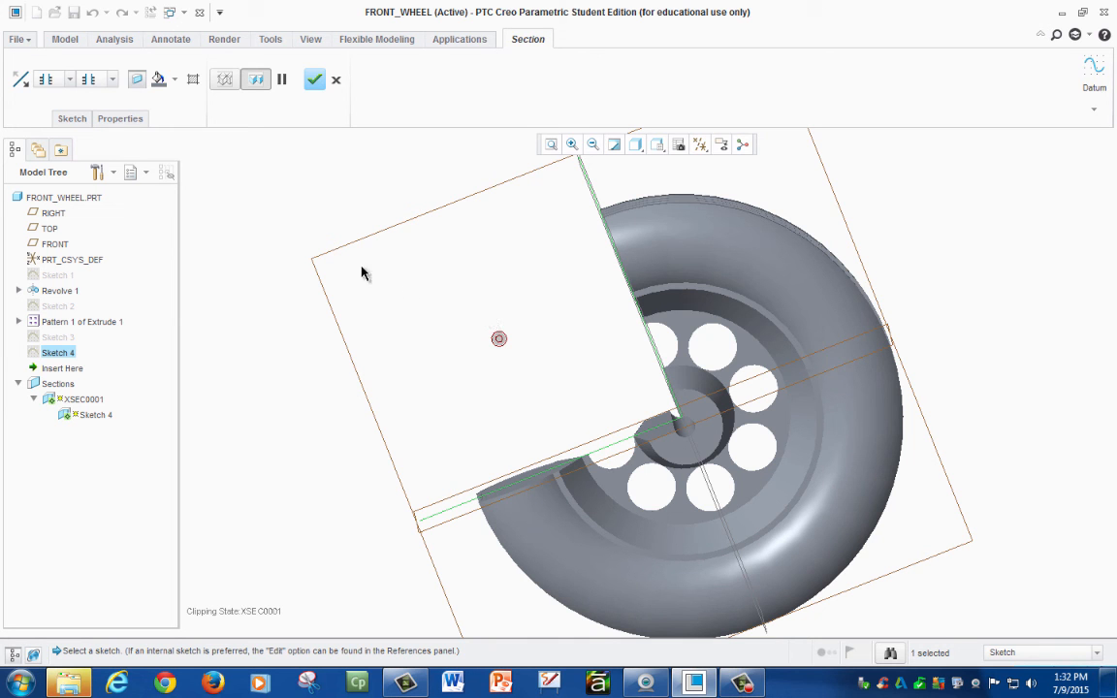
pyautogui.moveTo(543, 334)
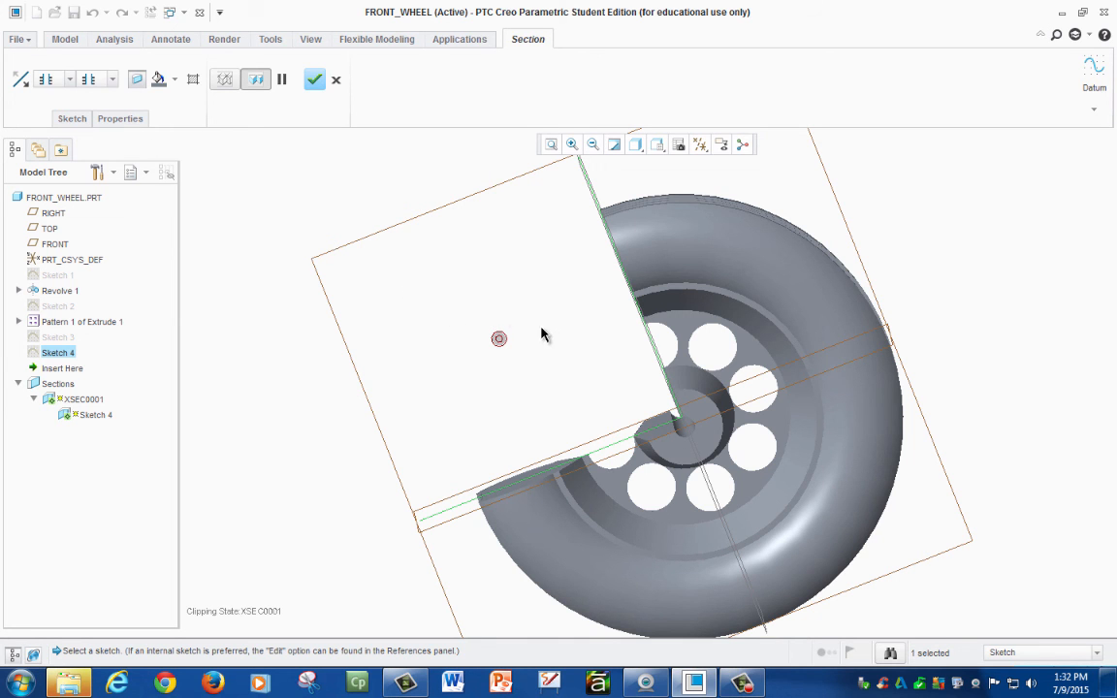
pyautogui.moveTo(314, 80)
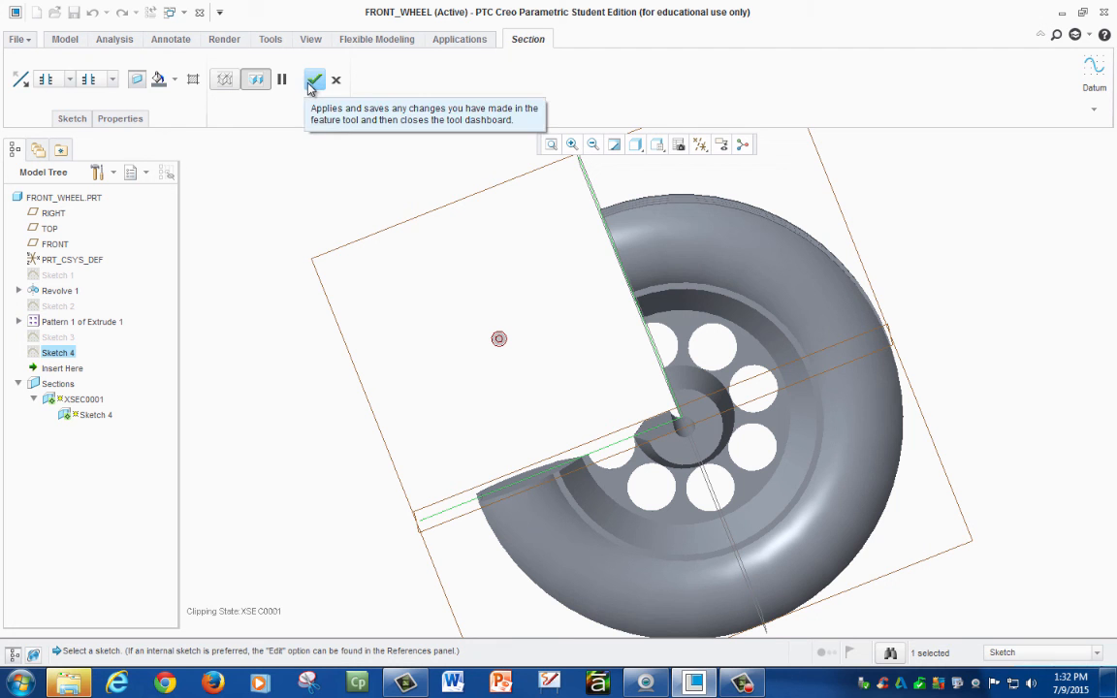
# - Accept offset section XSEC0001 and list the section types again
pyautogui.click(314, 80)
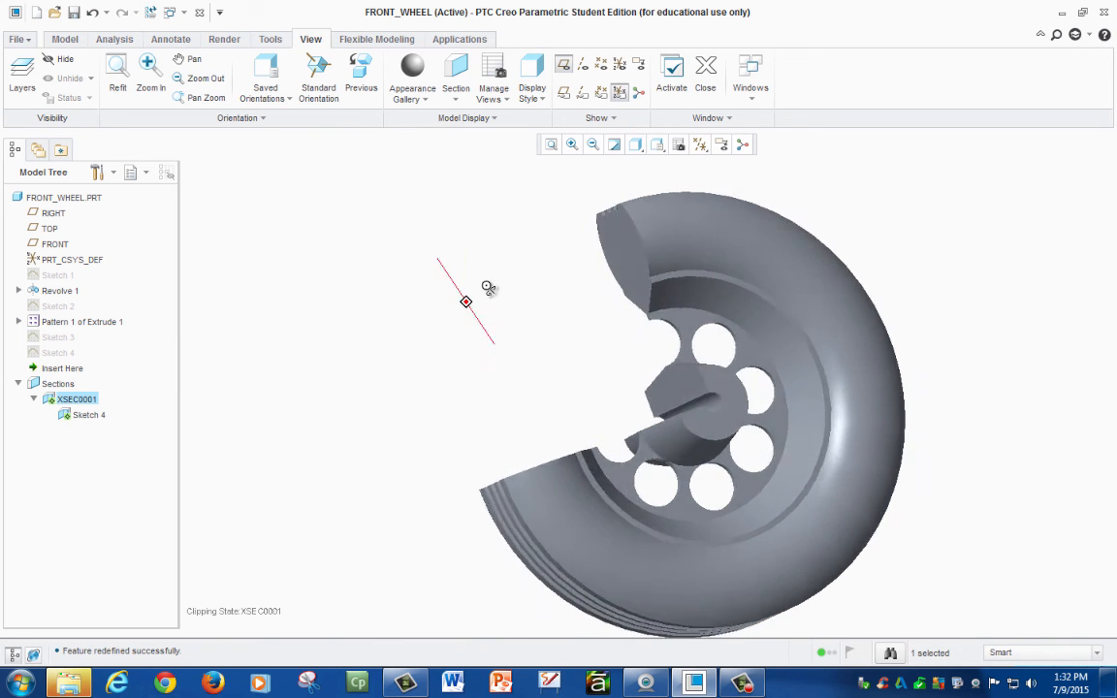
pyautogui.click(456, 78)
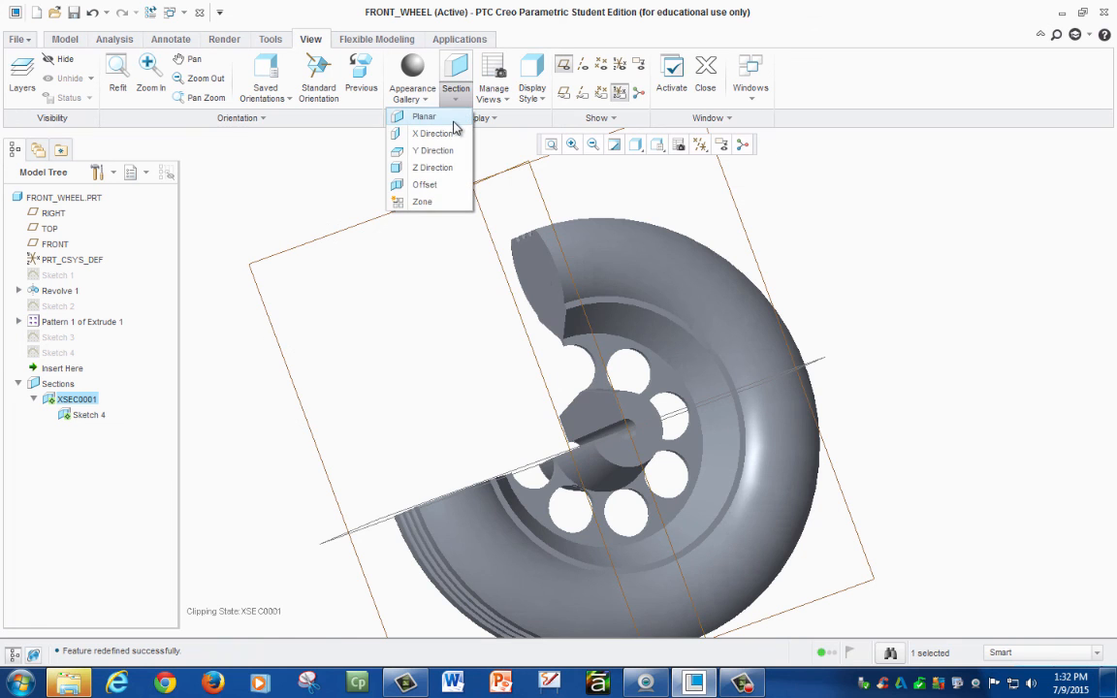